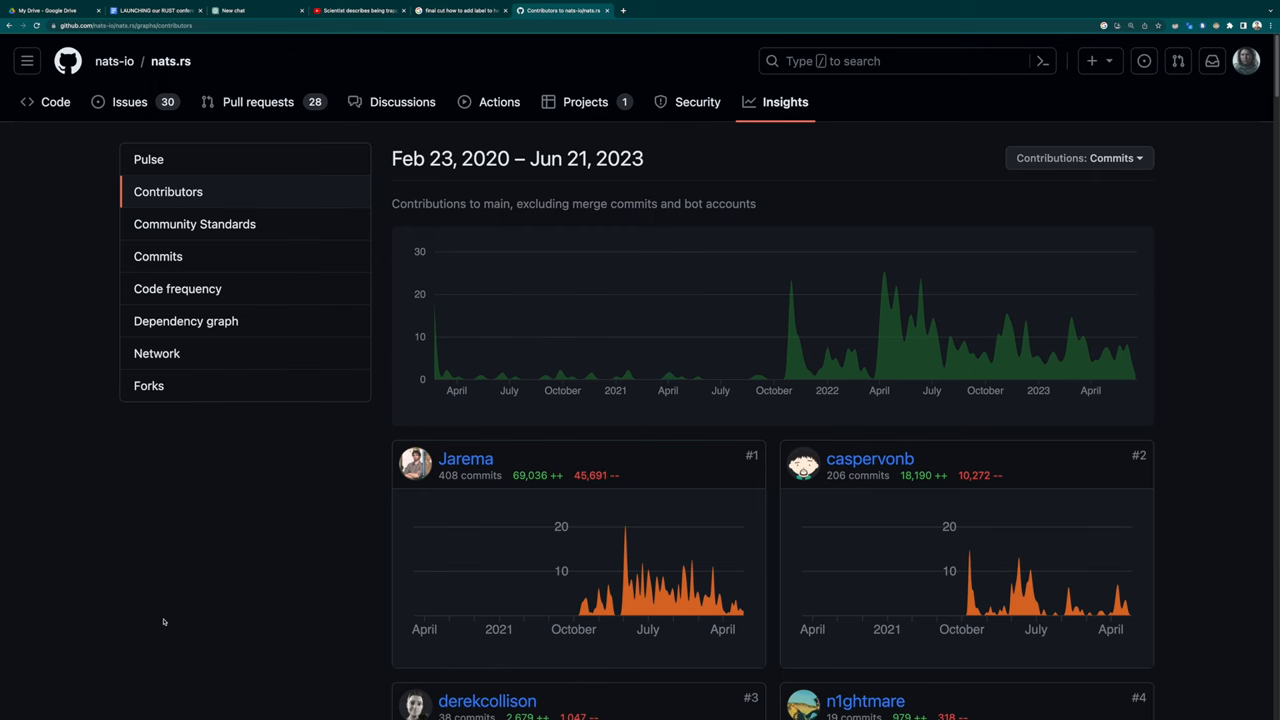
scroll("down", 3)
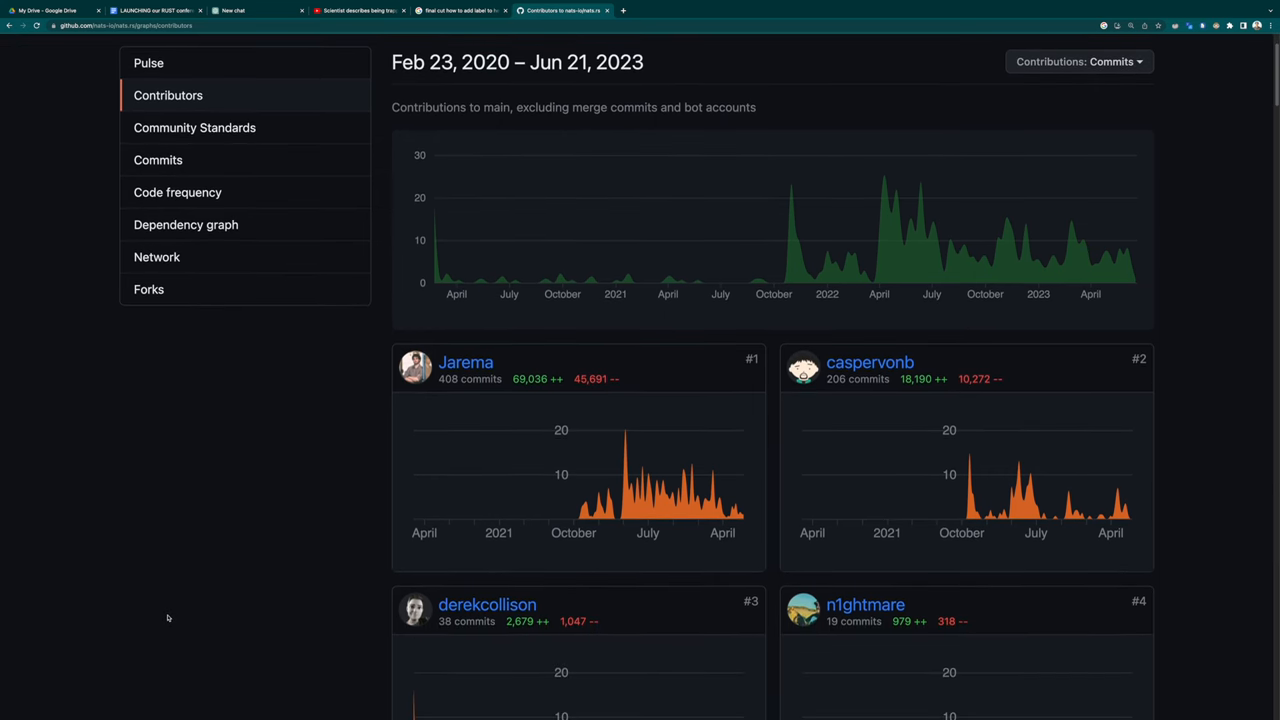
scroll("down", 3)
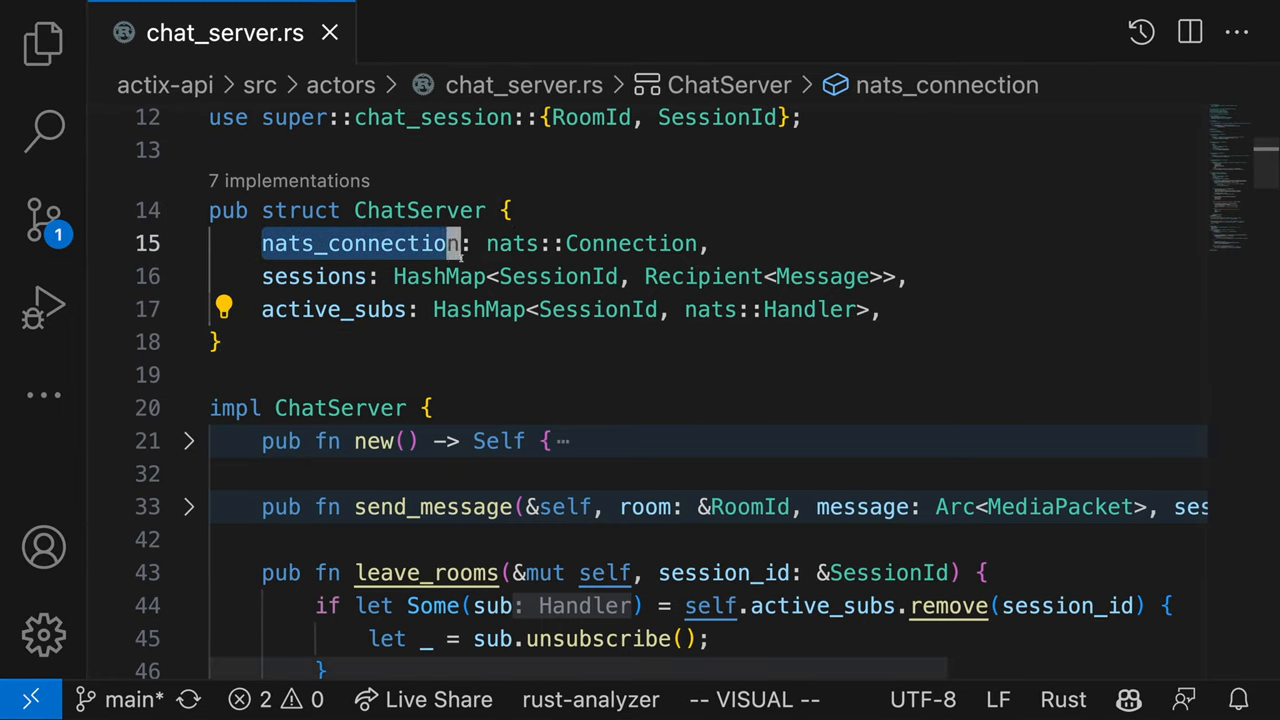
scroll("down", 3)
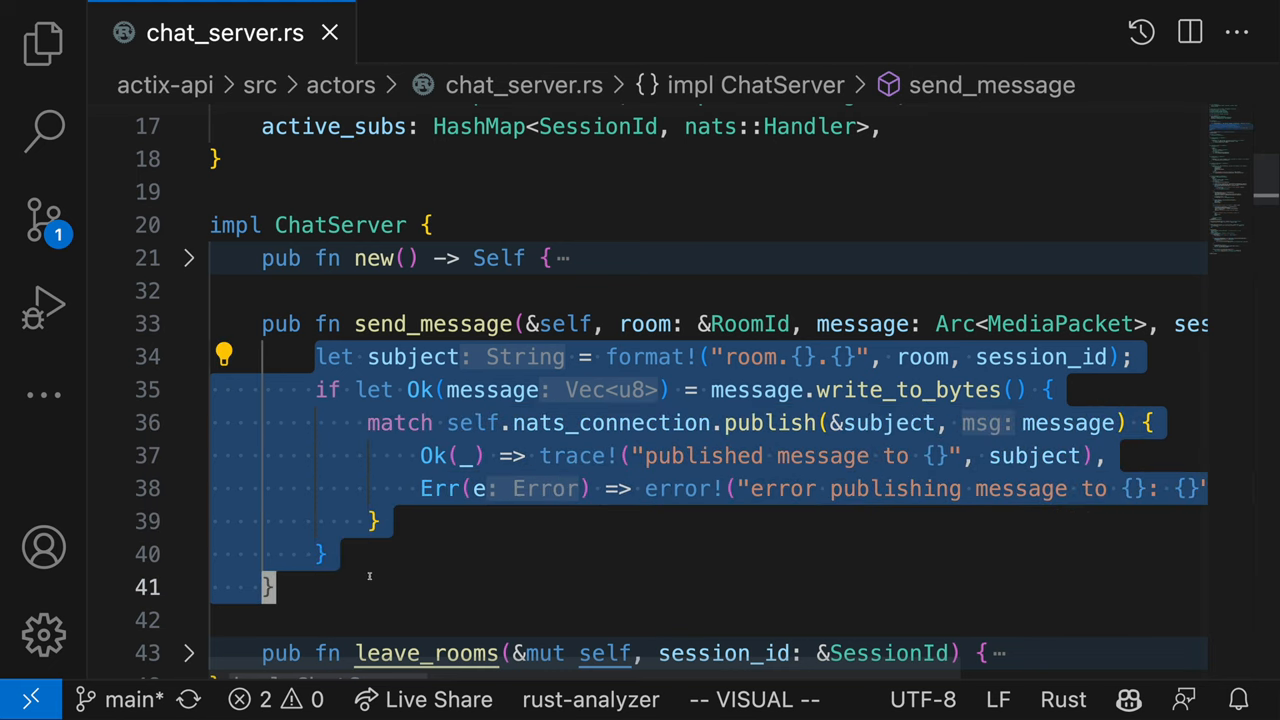
mouse_move(613, 587)
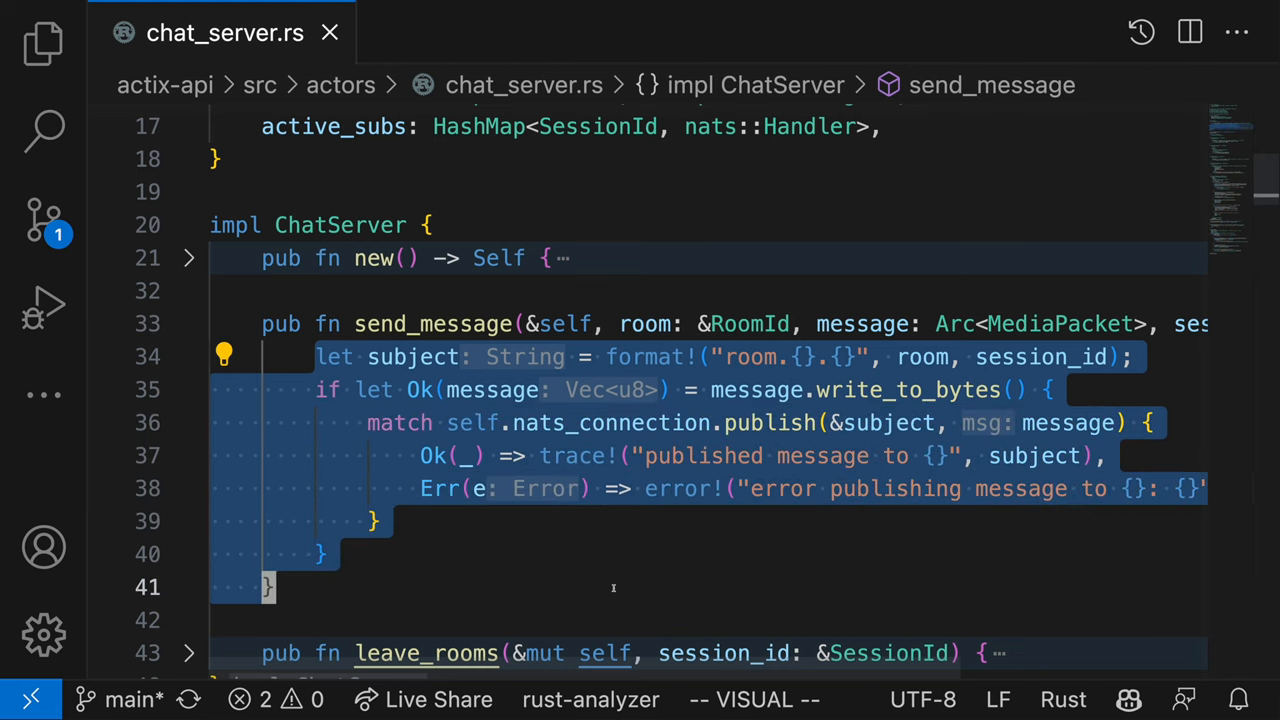